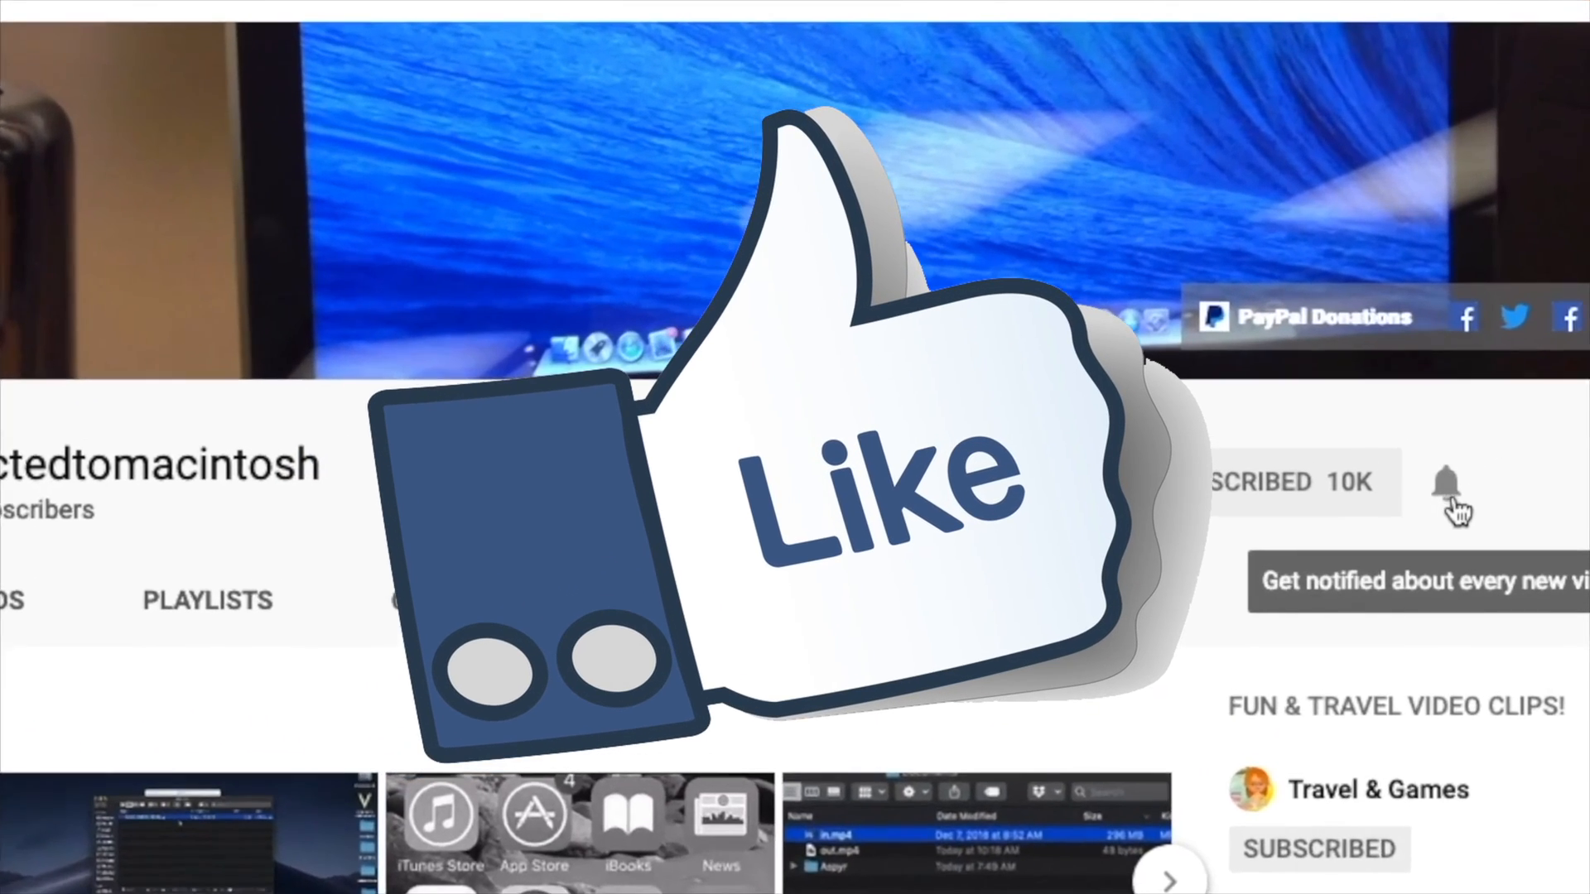
# Step: Scroll down on the desktop while the App Store window opens
pyautogui.scroll(-3)
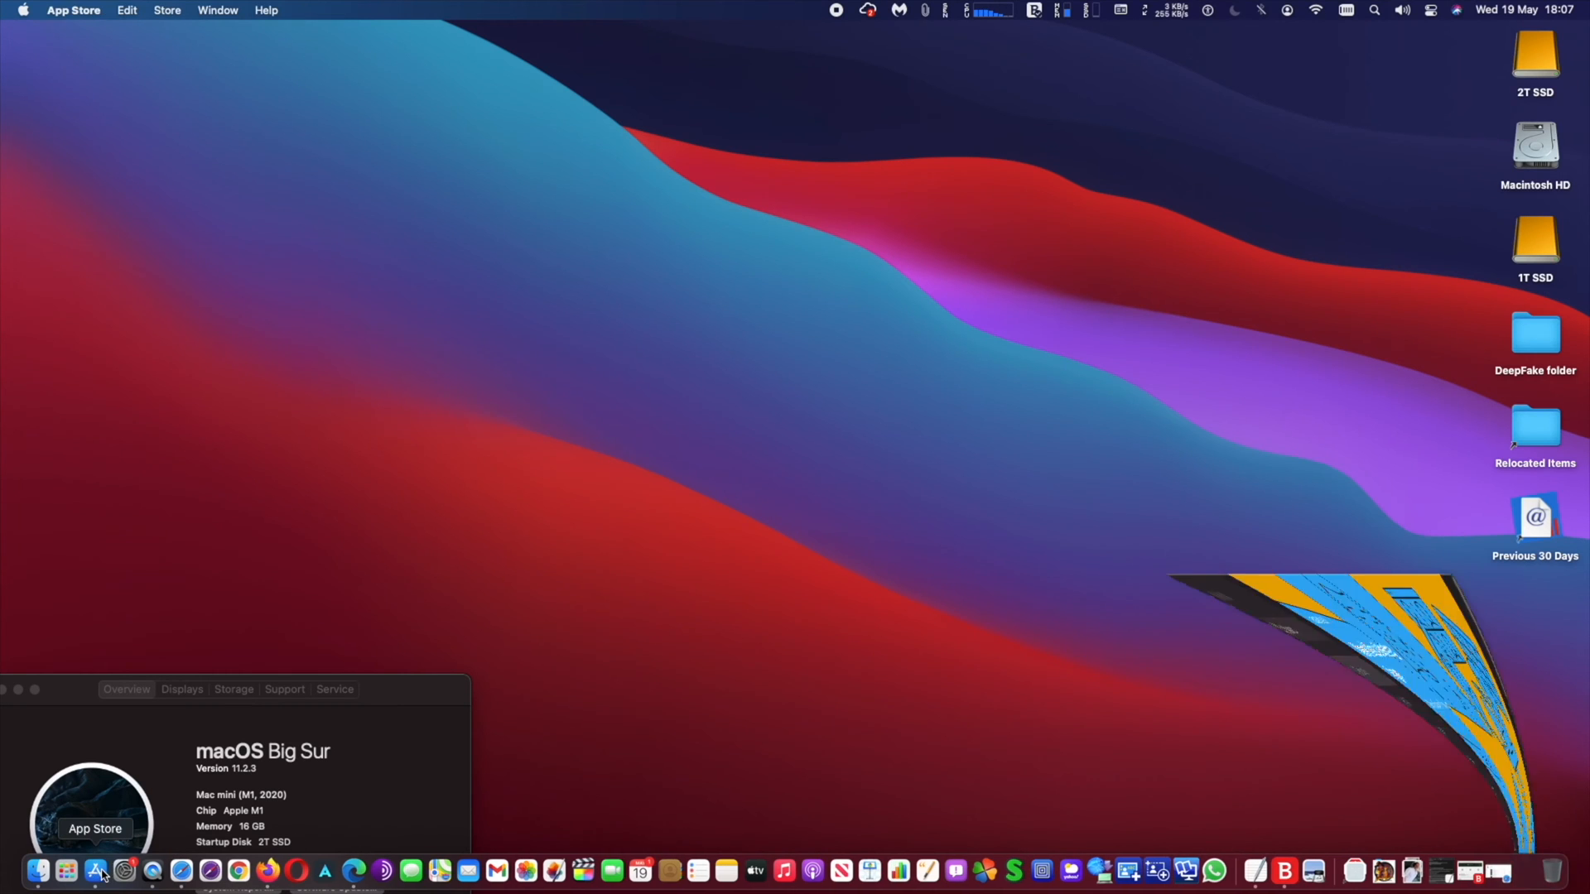
# Step: Scroll the App Store storefront to the Top Free chart and get G App Launcher
pyautogui.click(96, 870)
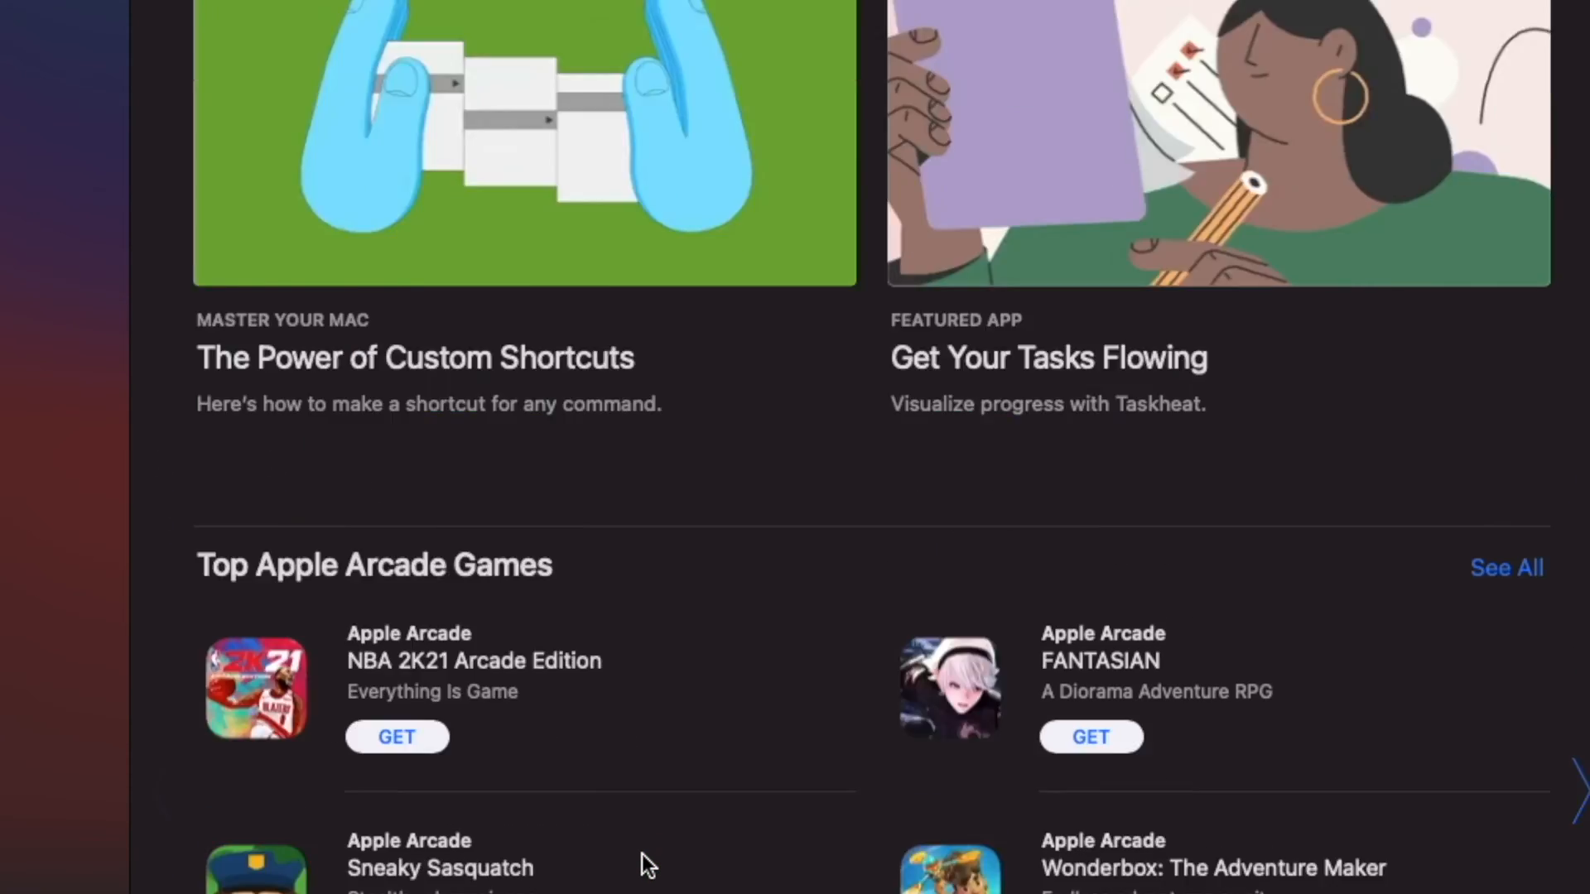
pyautogui.scroll(-3)
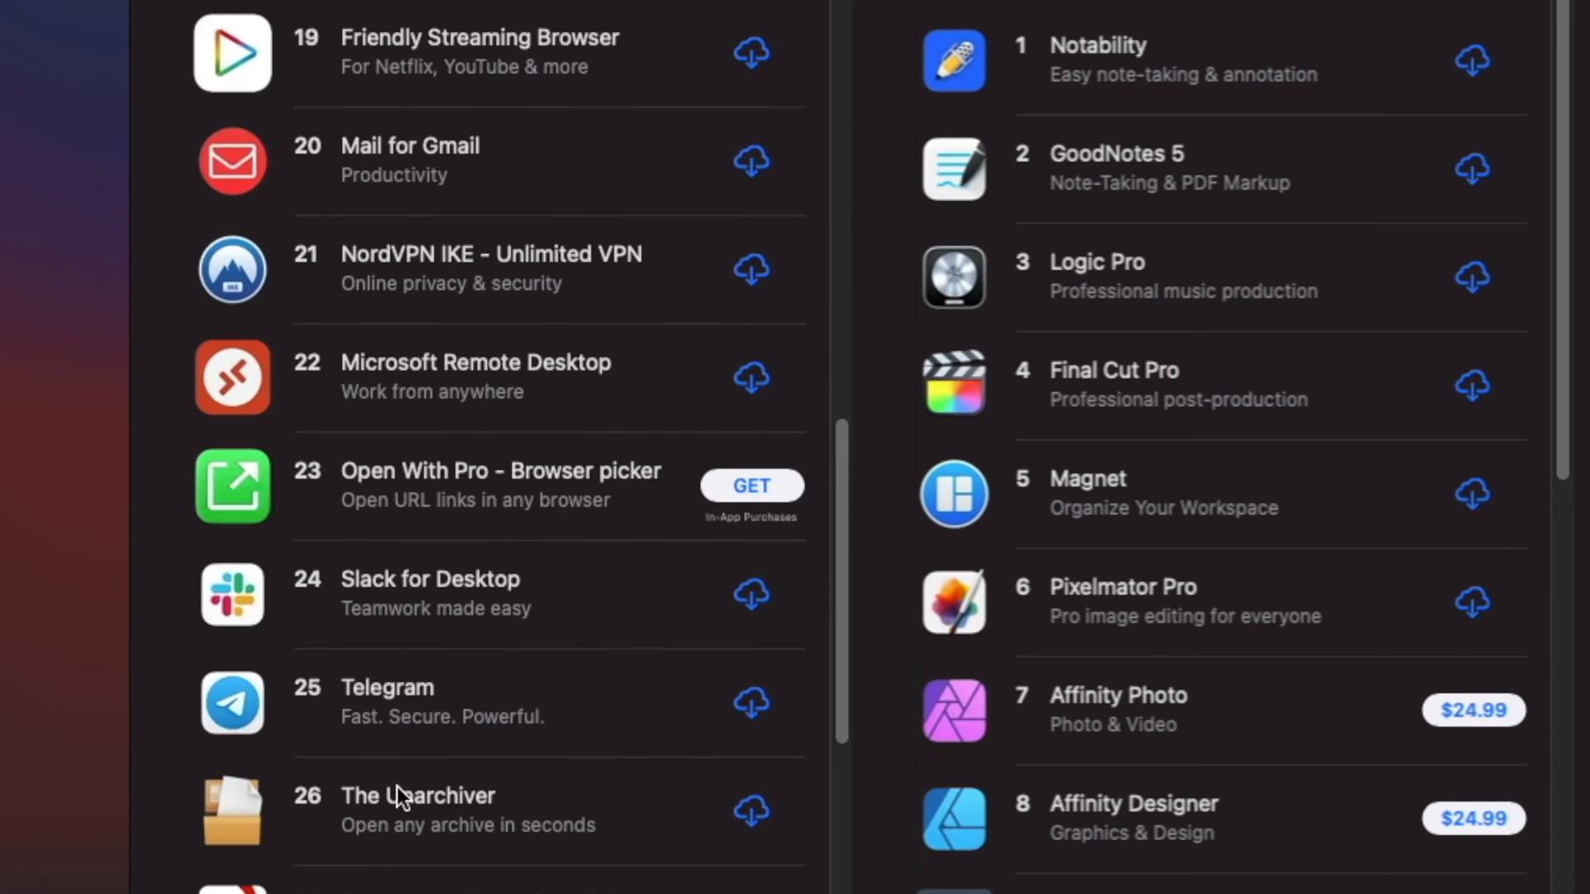
pyautogui.scroll(-3)
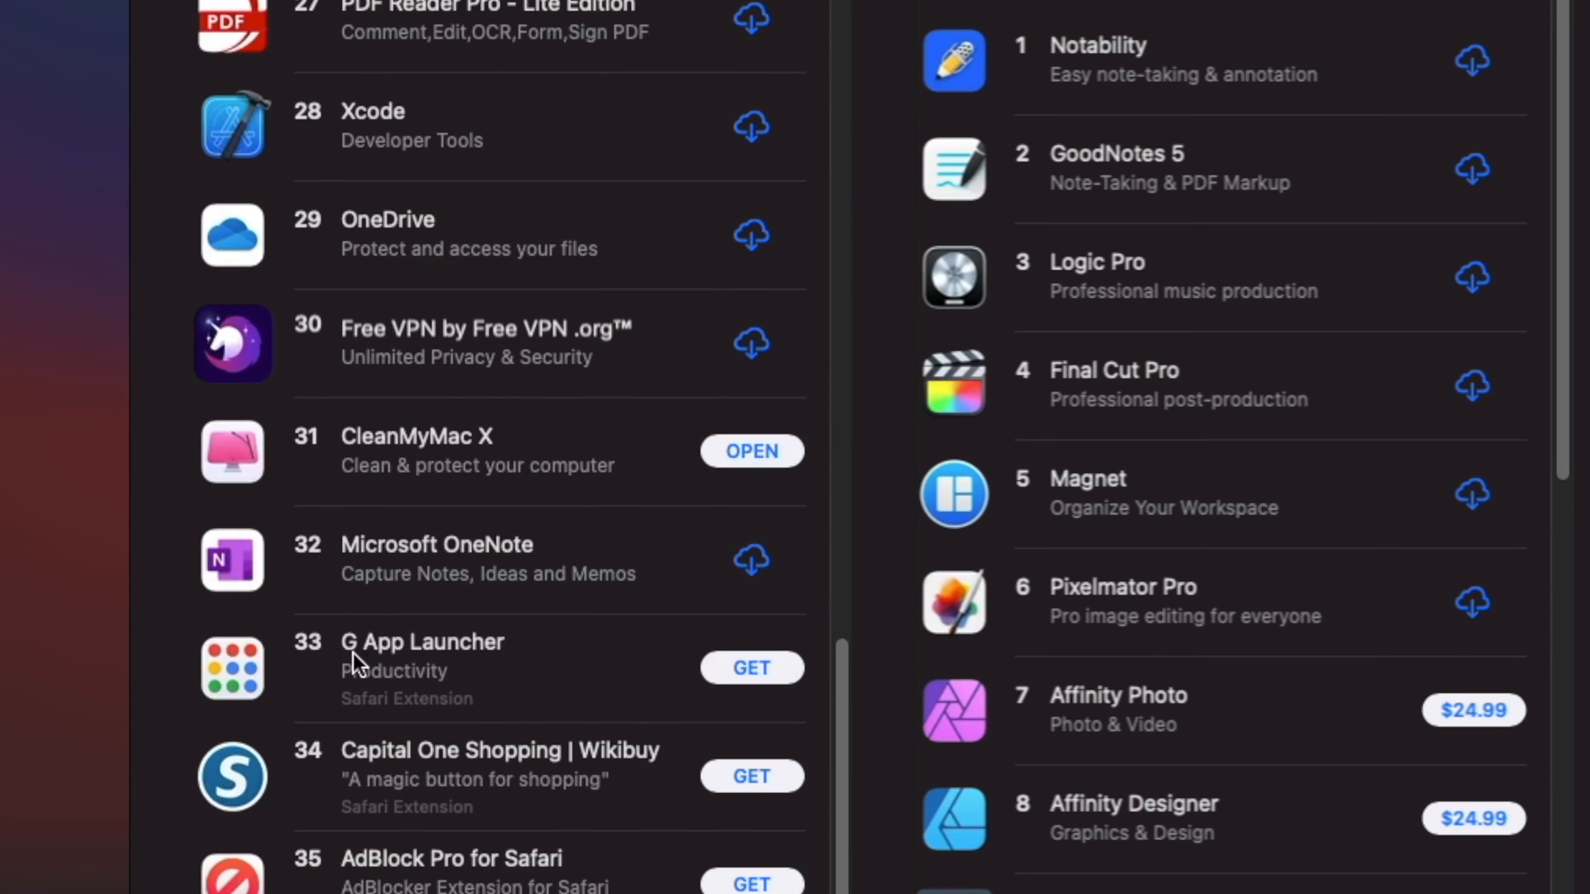
pyautogui.click(751, 667)
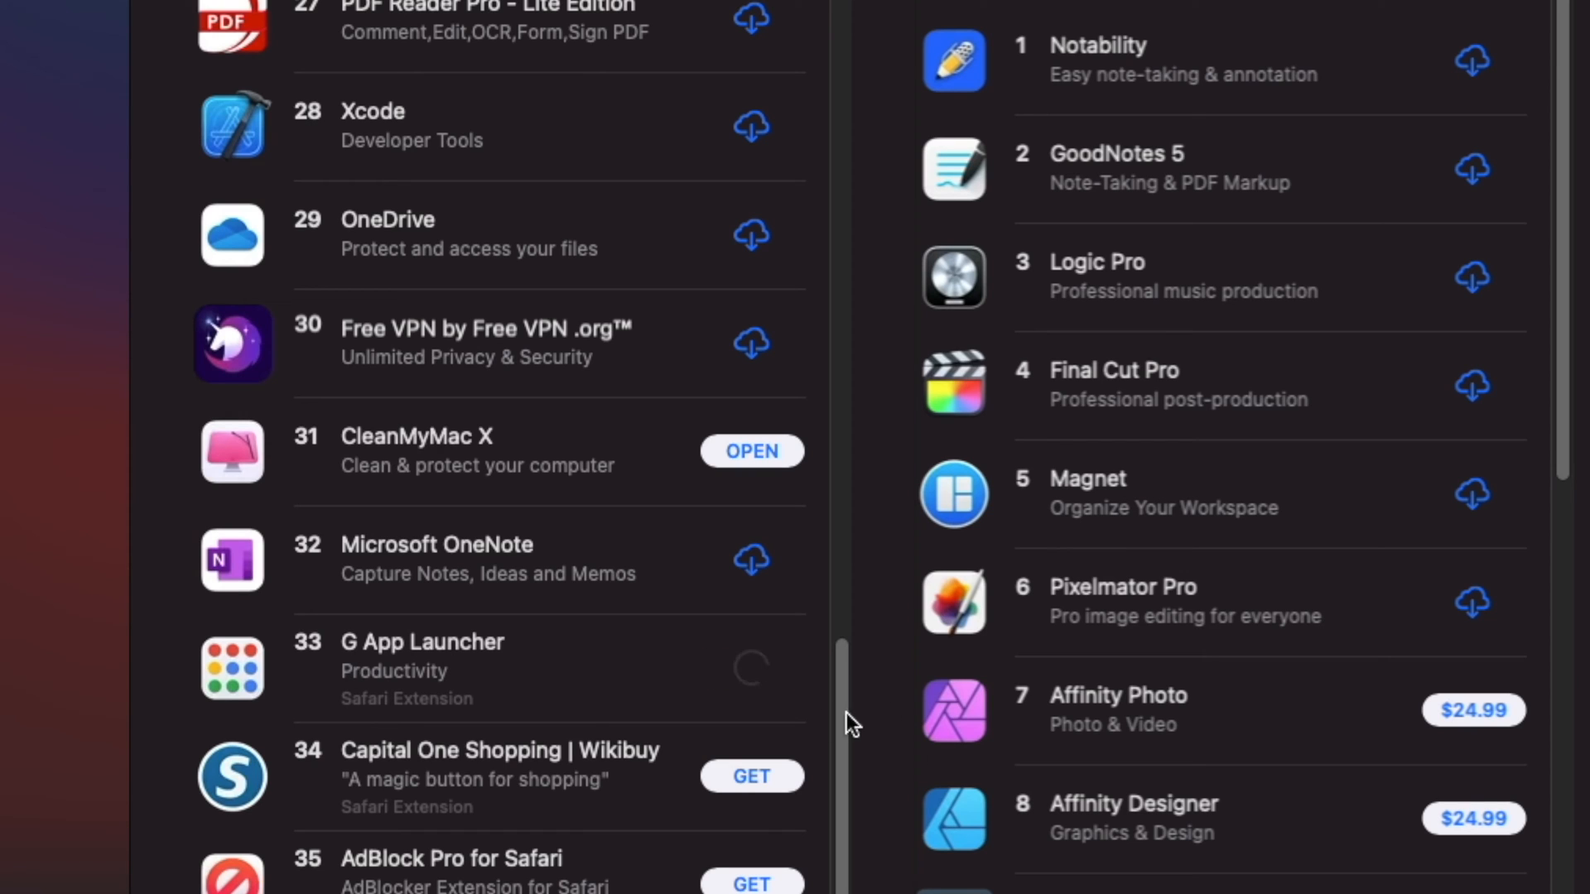
pyautogui.moveTo(814, 722)
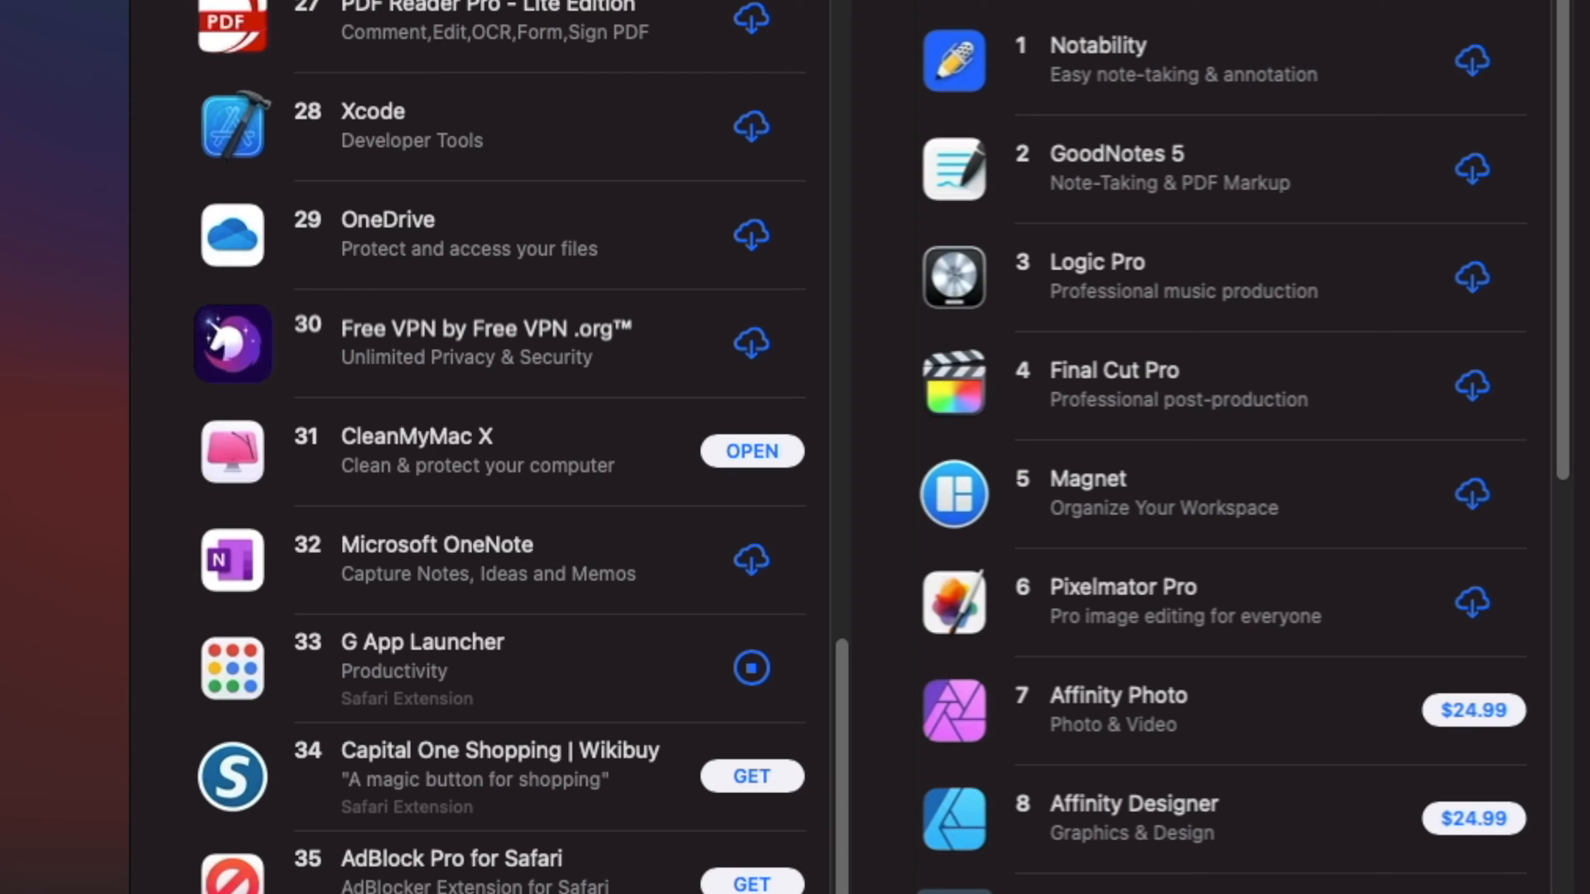
# Step: Open G App Launcher, go to Safari Extensions preferences, and tick its checkbox
pyautogui.click(750, 667)
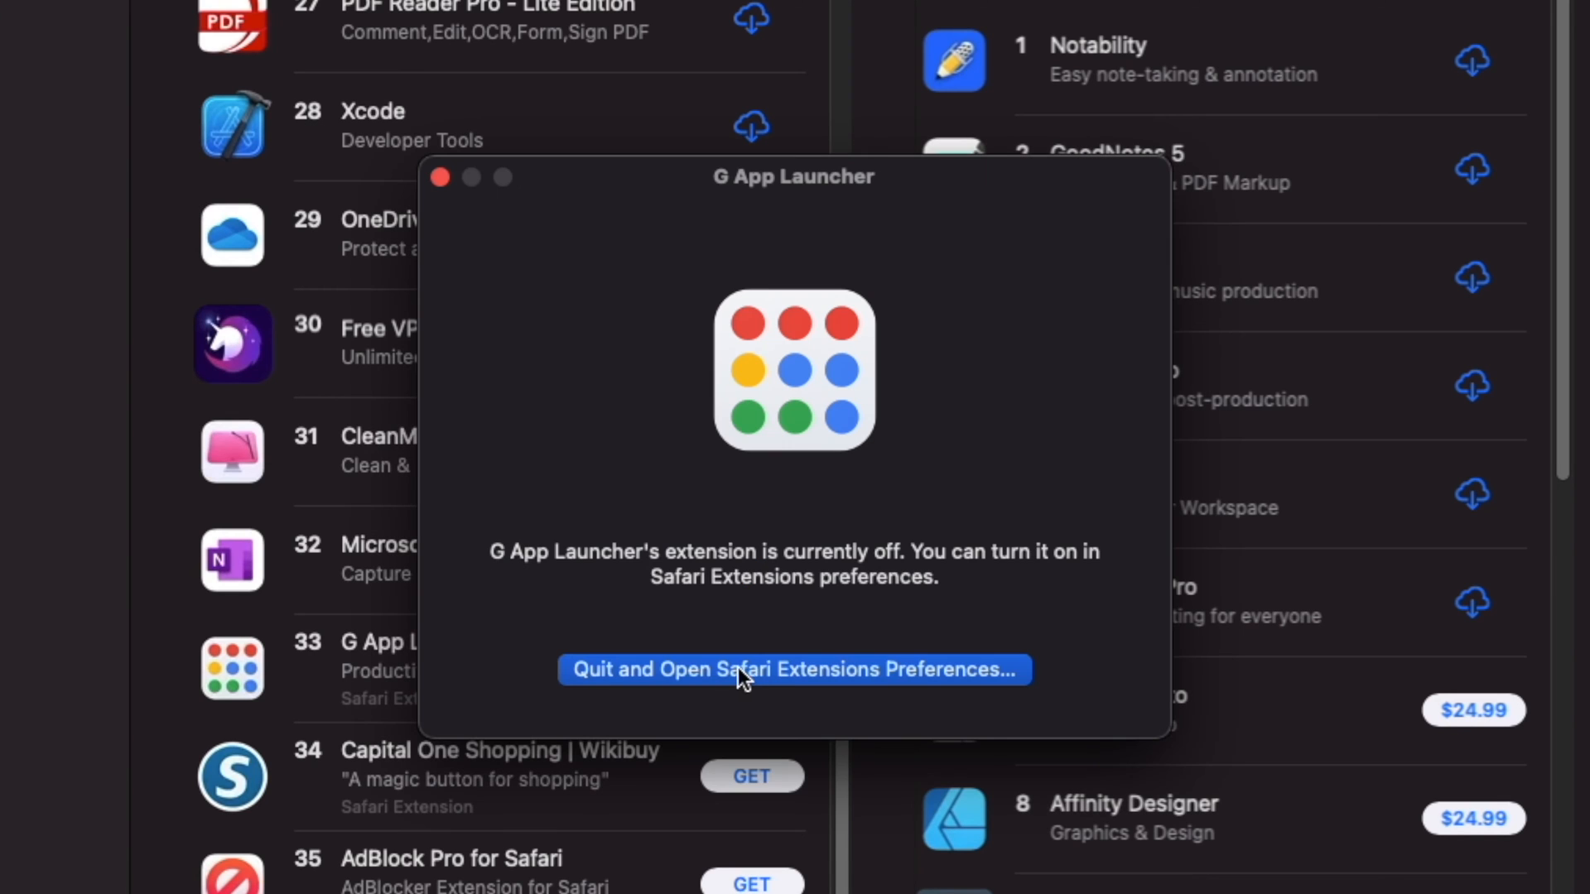
pyautogui.click(793, 669)
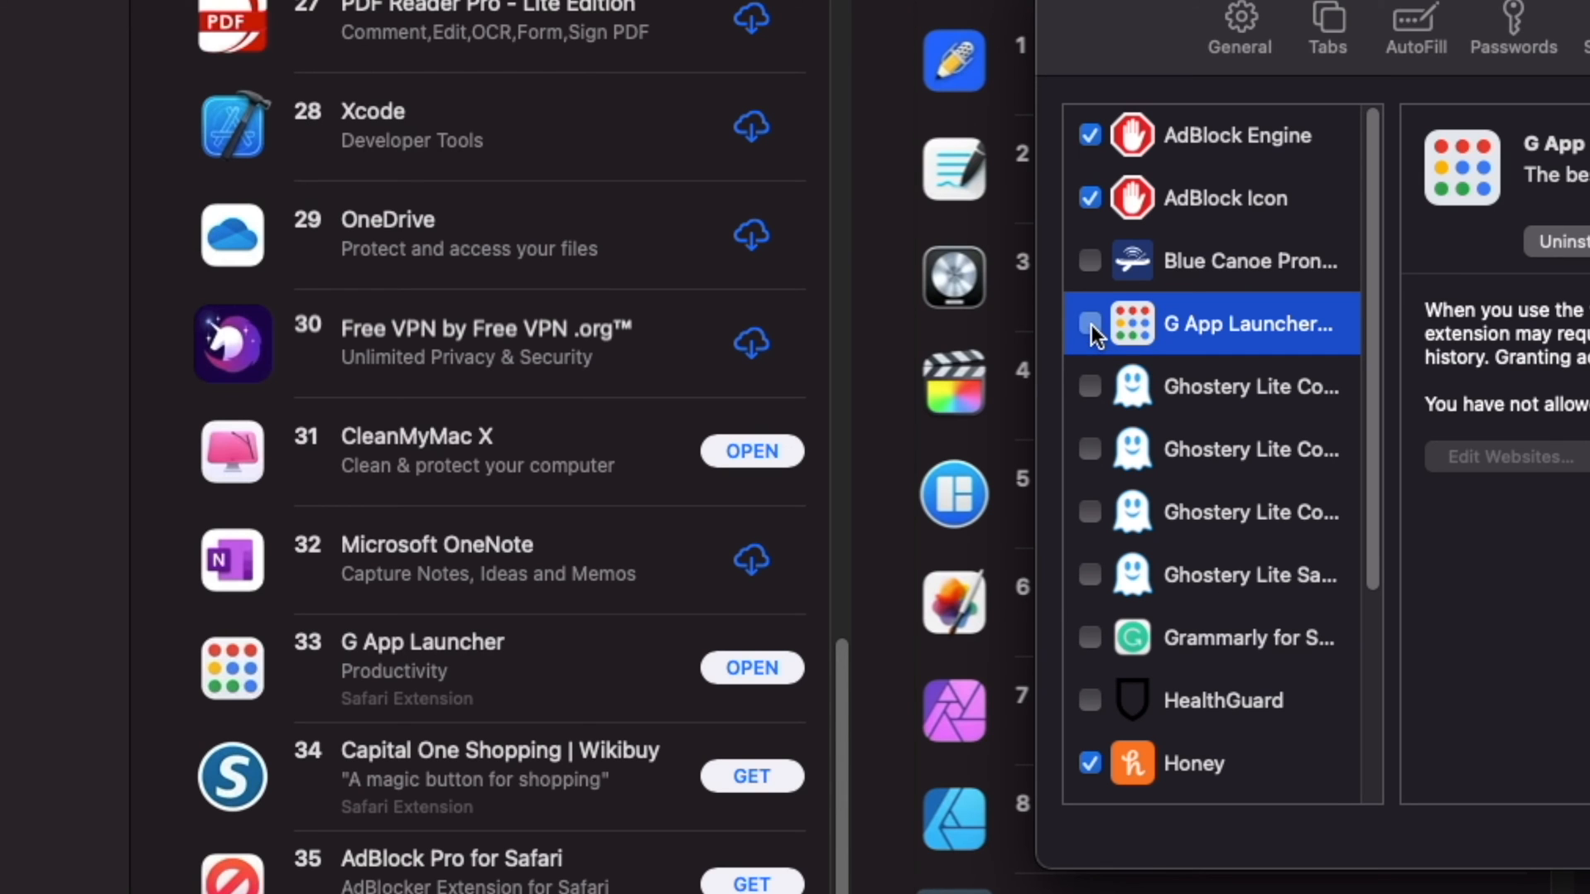
pyautogui.click(1089, 323)
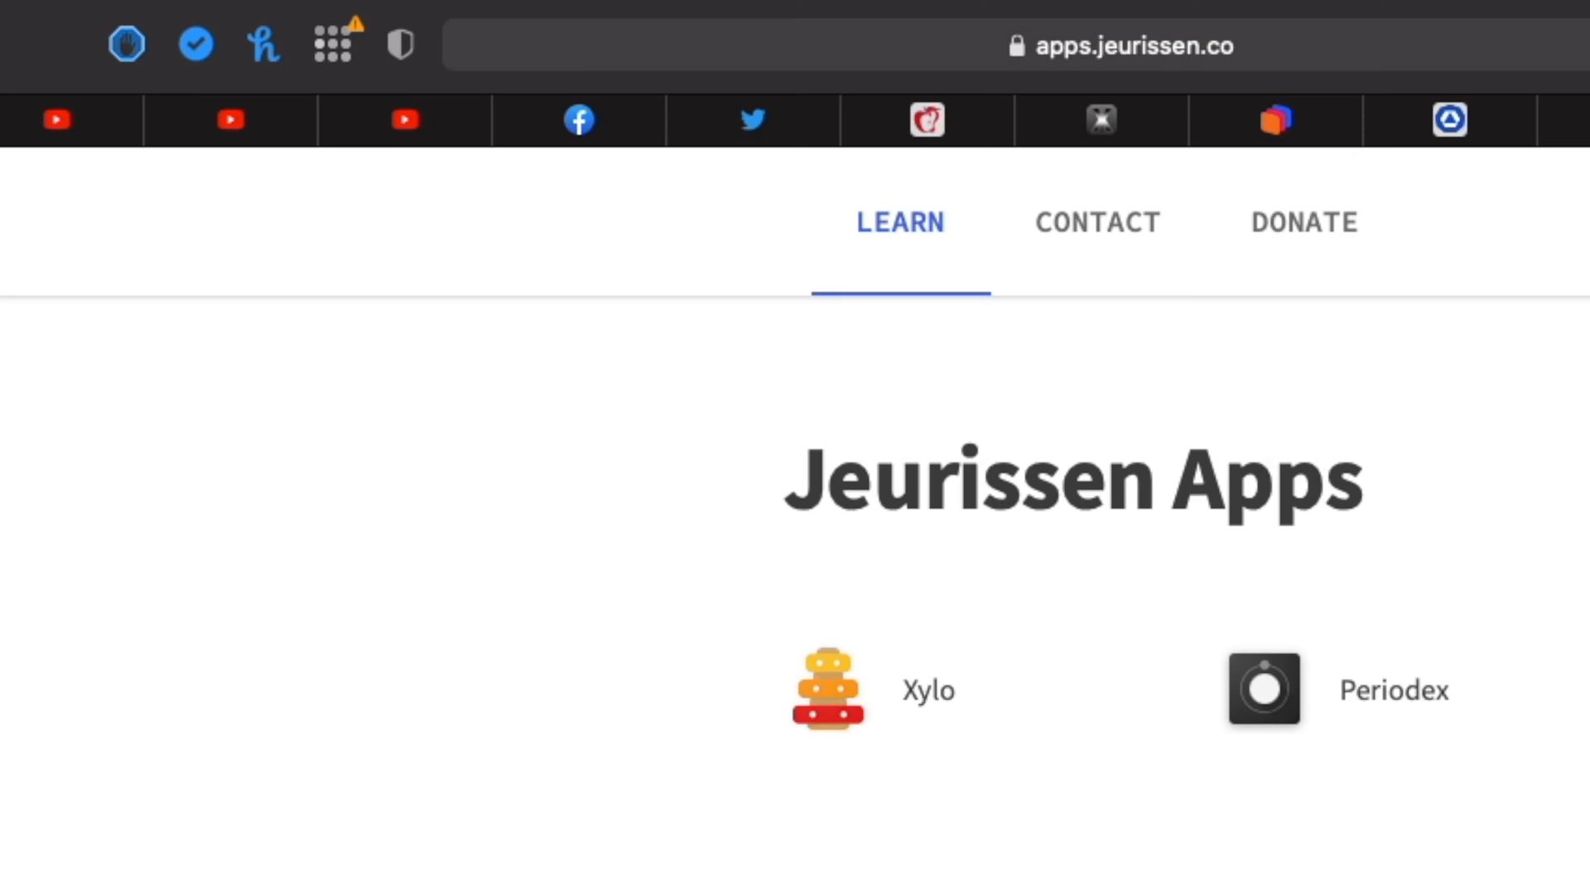
# Step: Open Google News from the G App Launcher toolbar grid
pyautogui.click(333, 44)
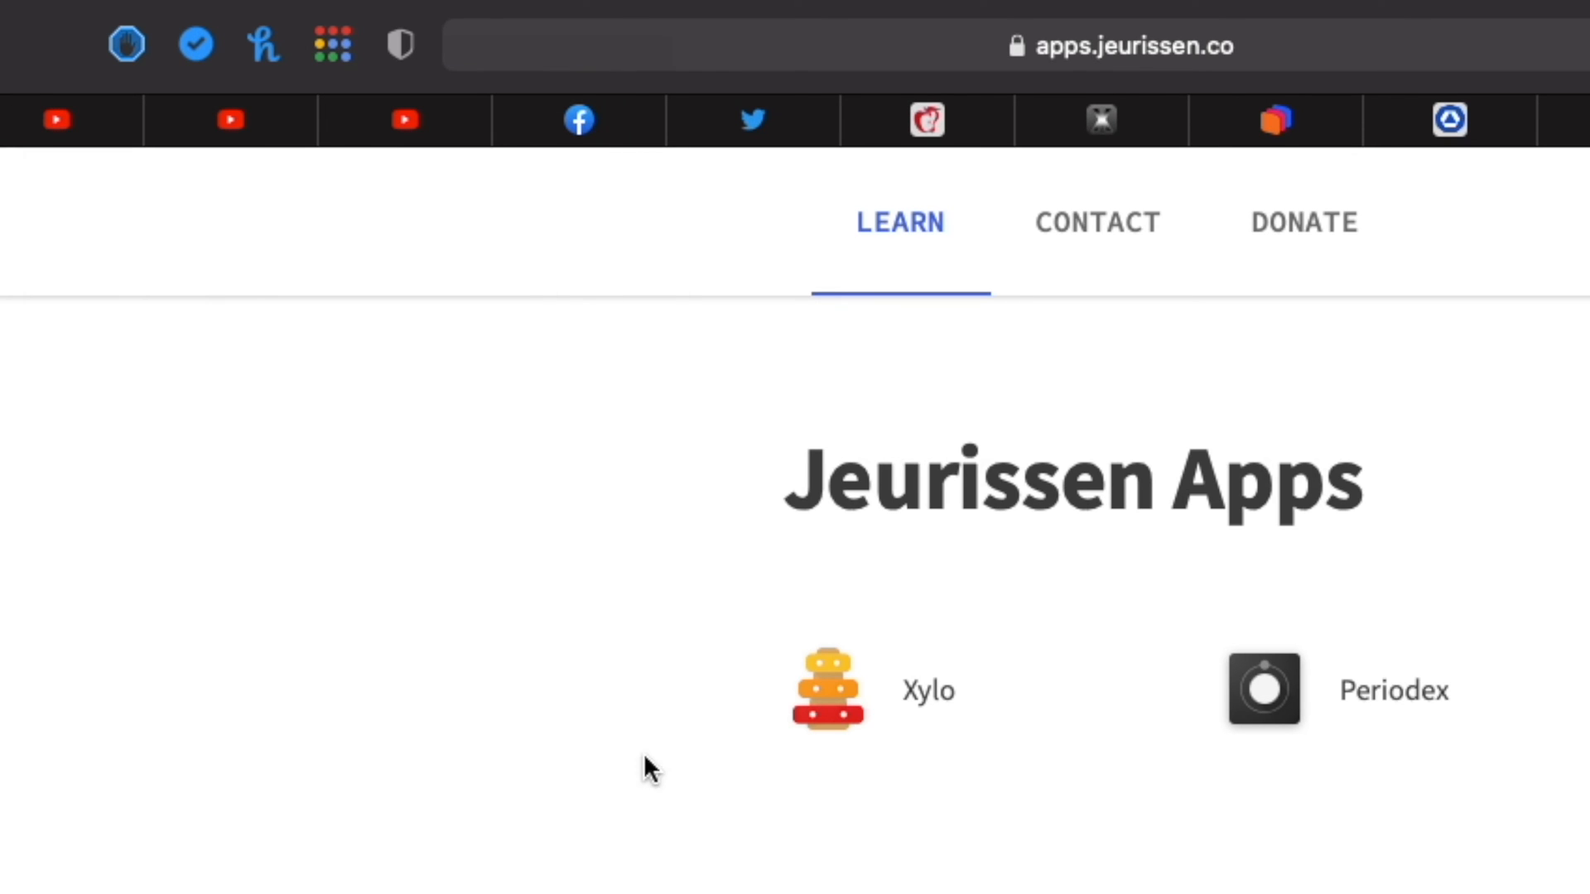
pyautogui.click(330, 43)
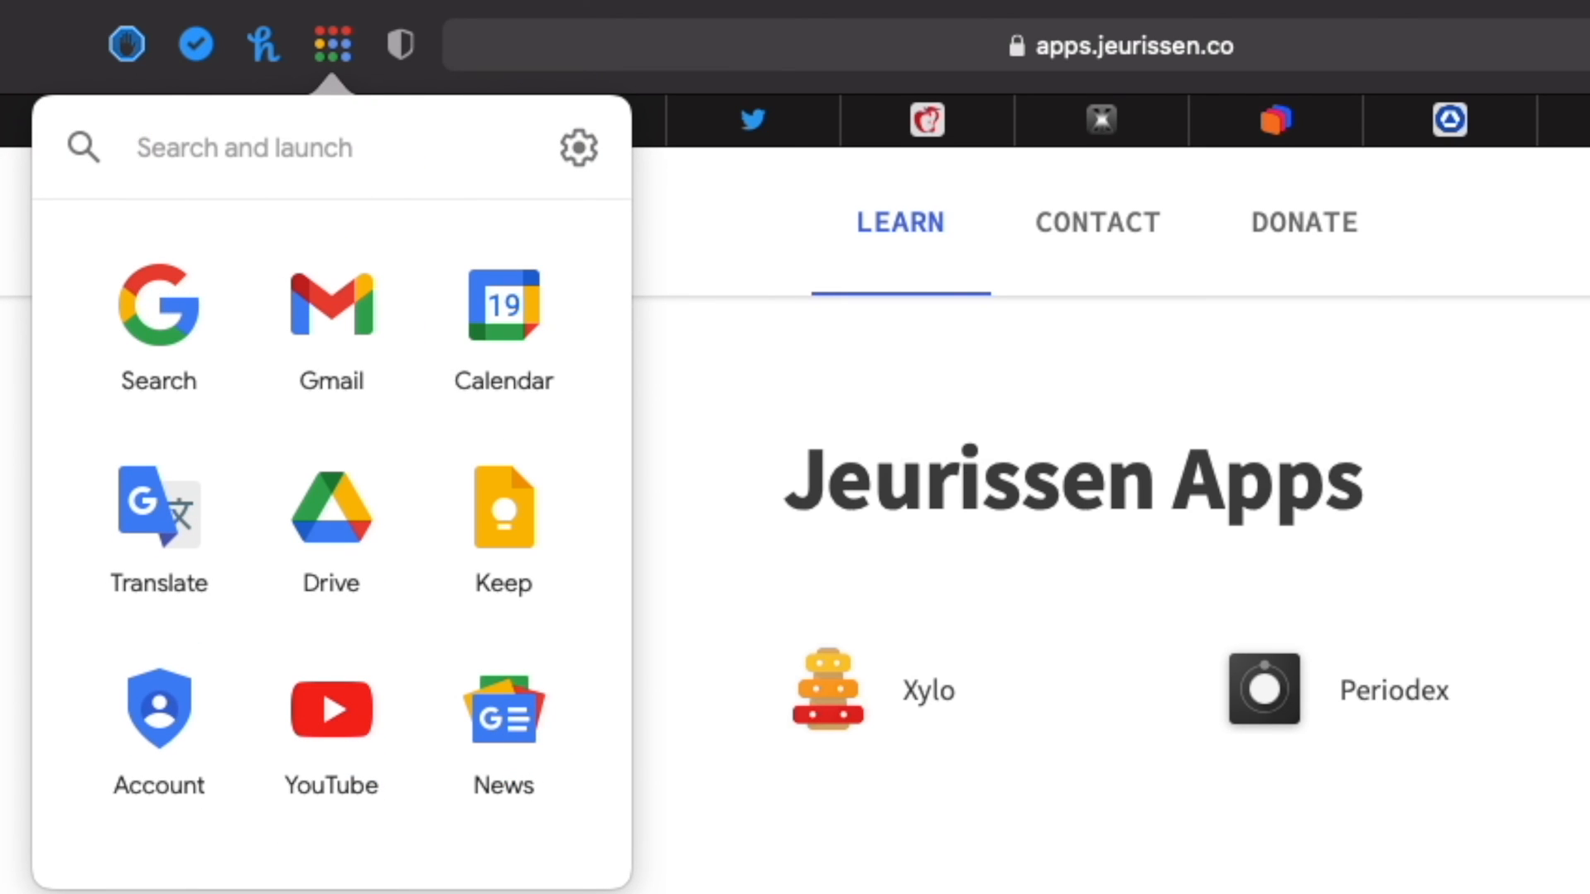
pyautogui.moveTo(504, 322)
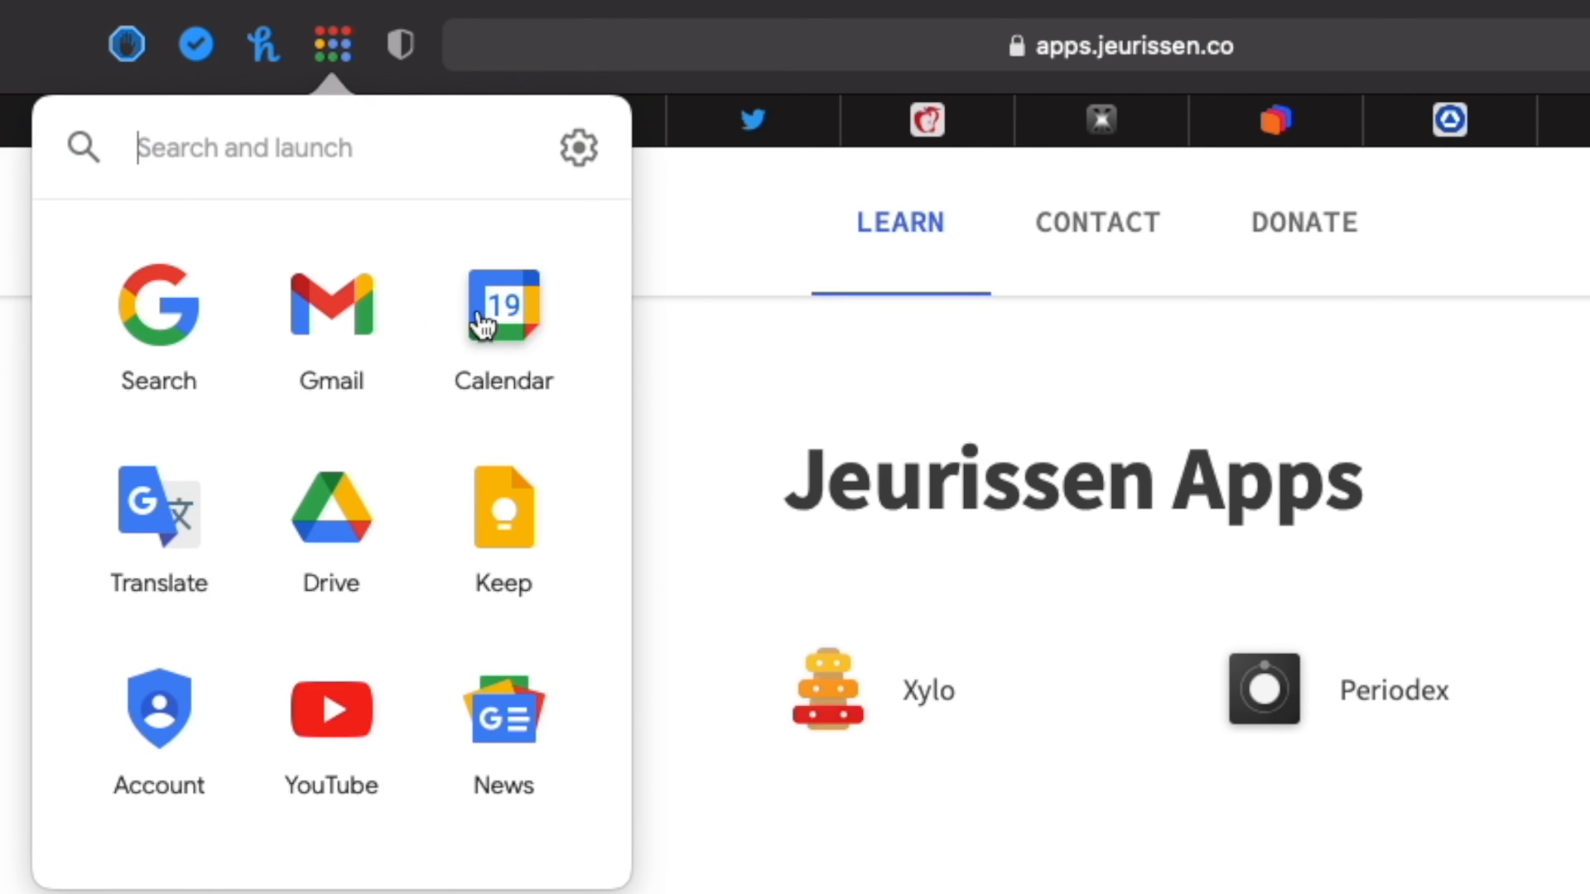
pyautogui.click(502, 709)
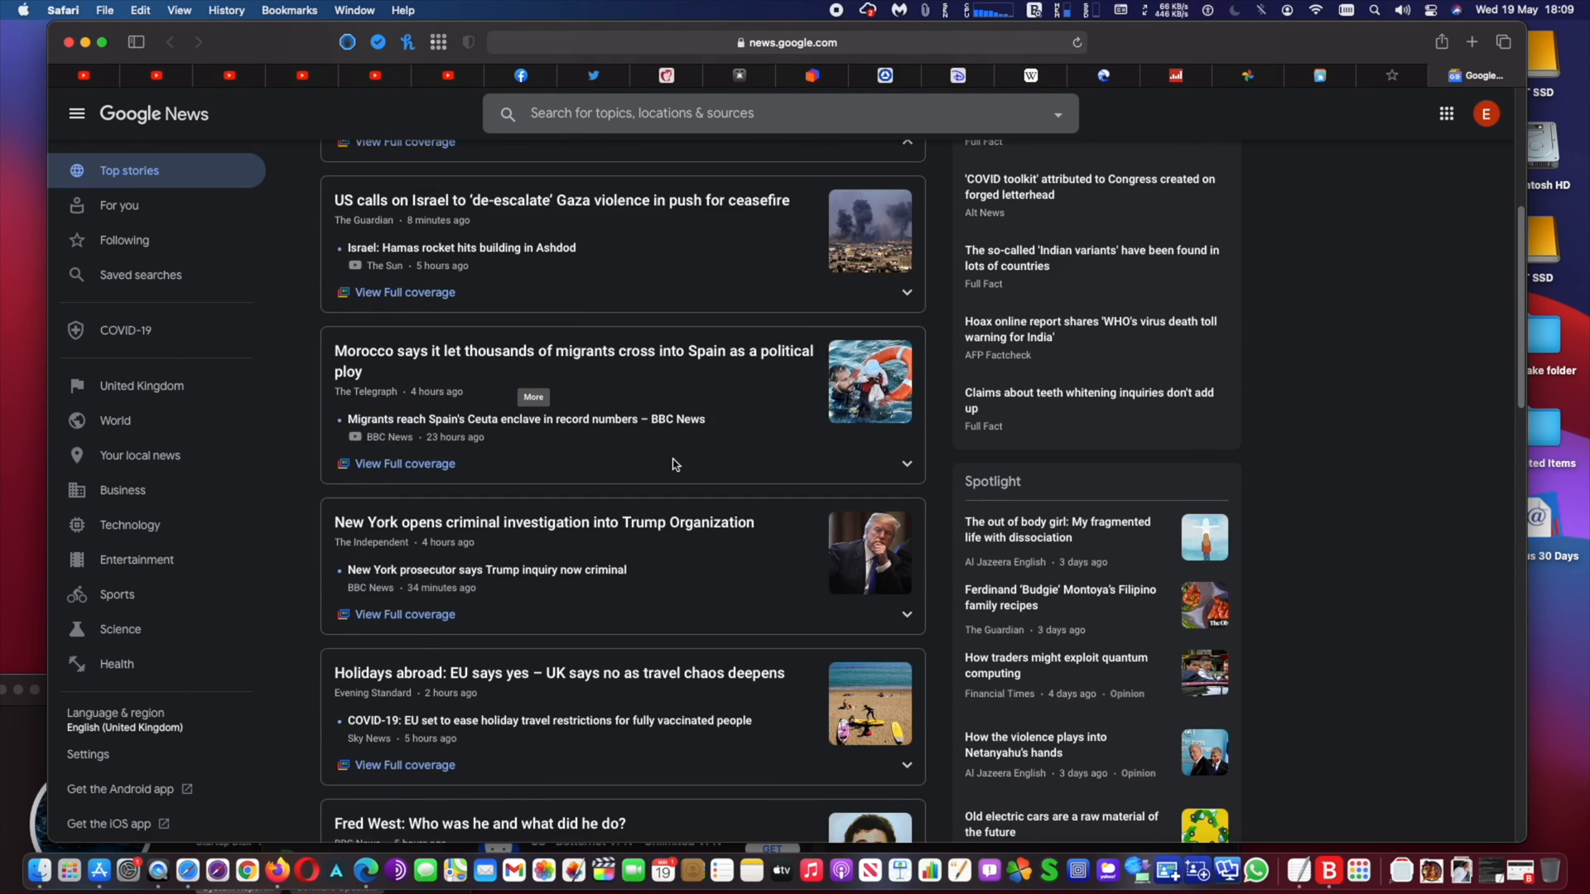
# Step: Reopen the launcher grid and open Google Translate
pyautogui.scroll(3)
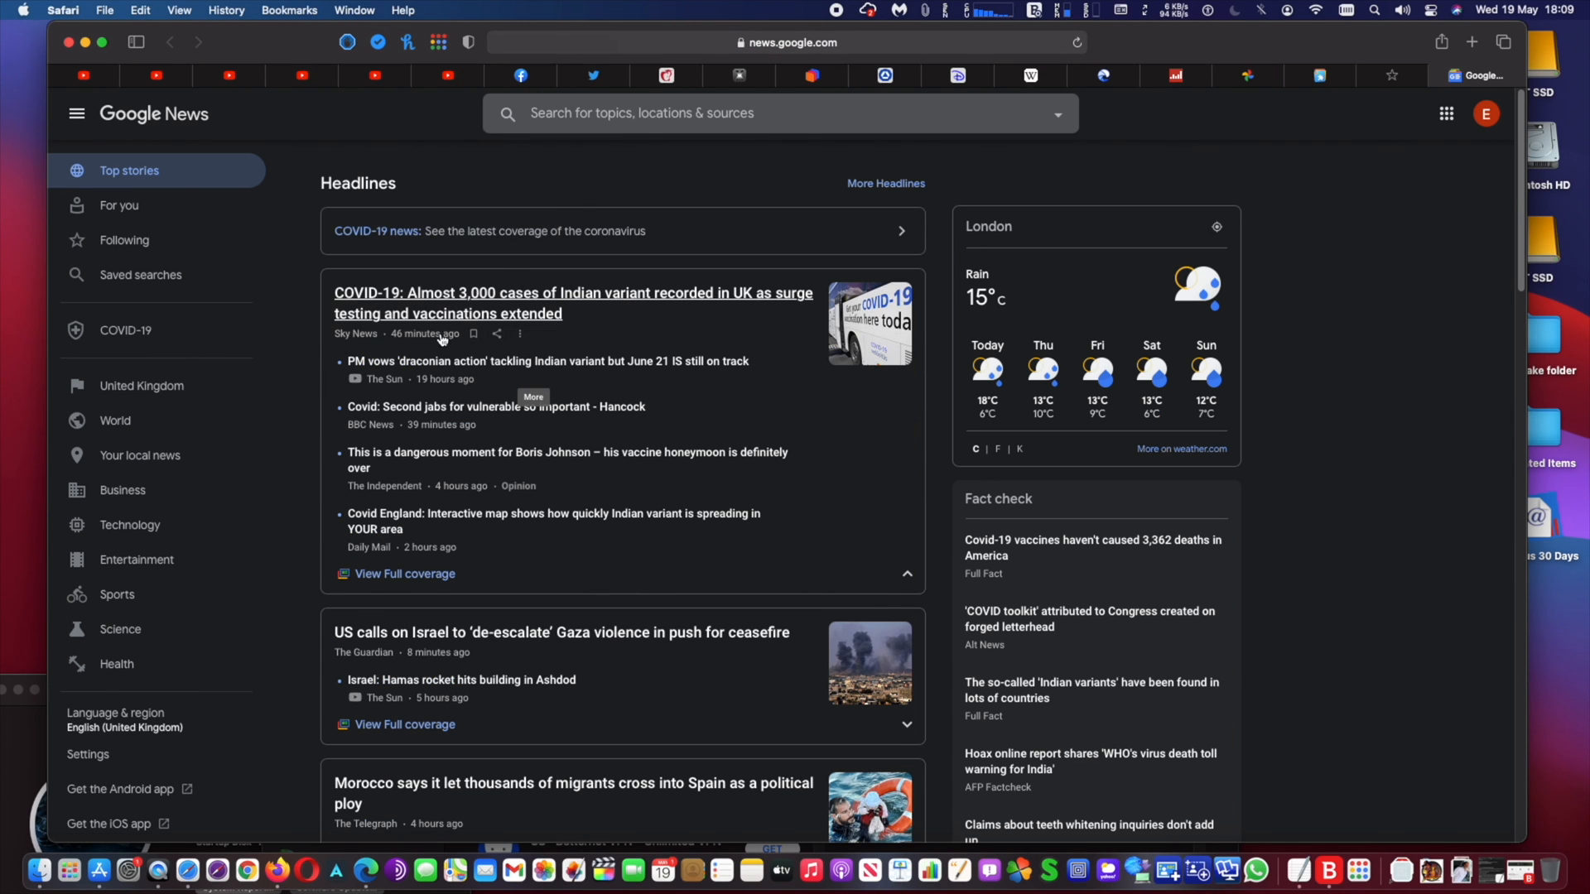
pyautogui.click(438, 42)
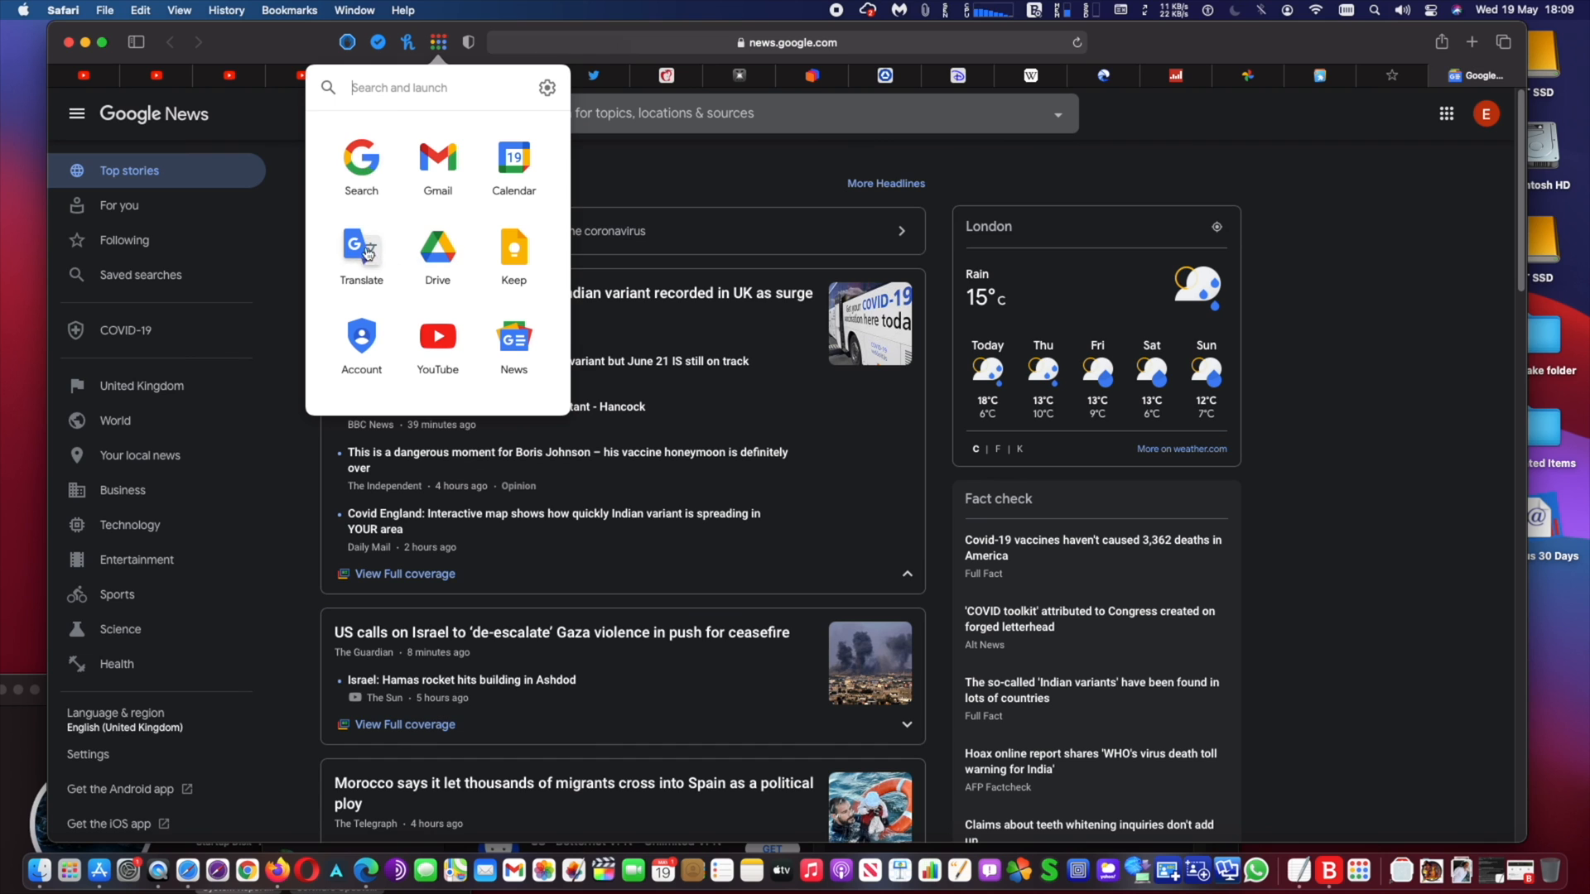
pyautogui.click(361, 254)
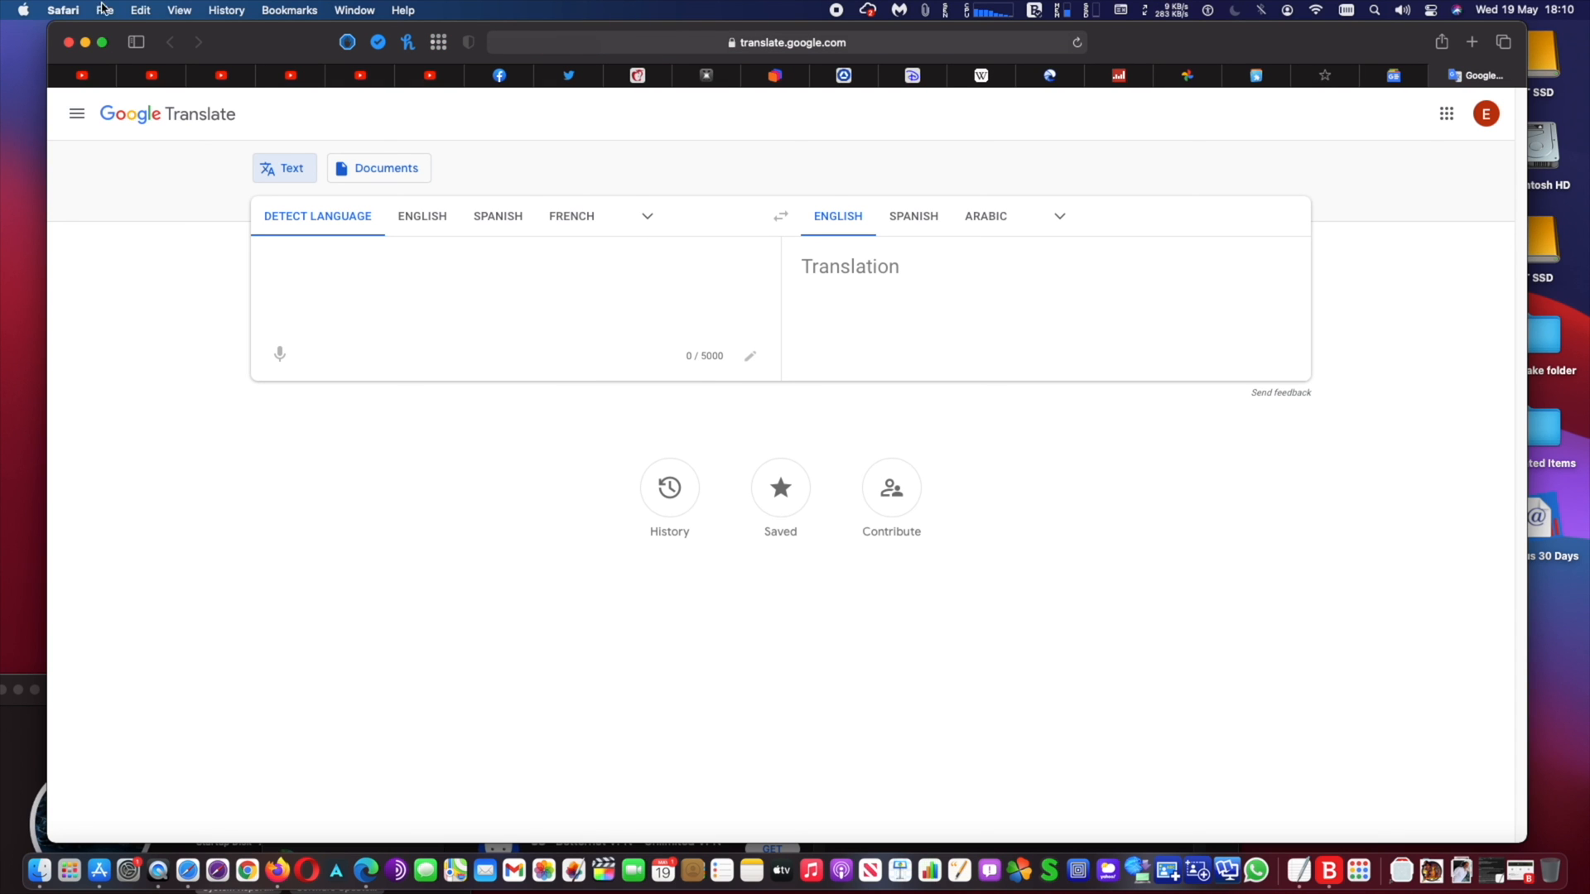